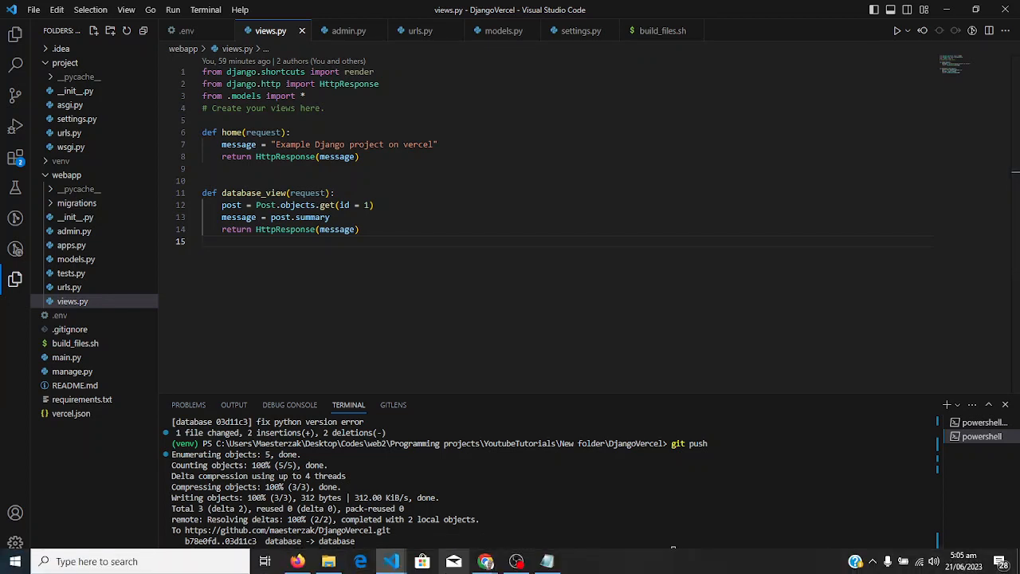
Add an empty line at the end of views.py, then review the database settings in .env and settings.py.
{"action": "key", "text": "ctrl+k"}
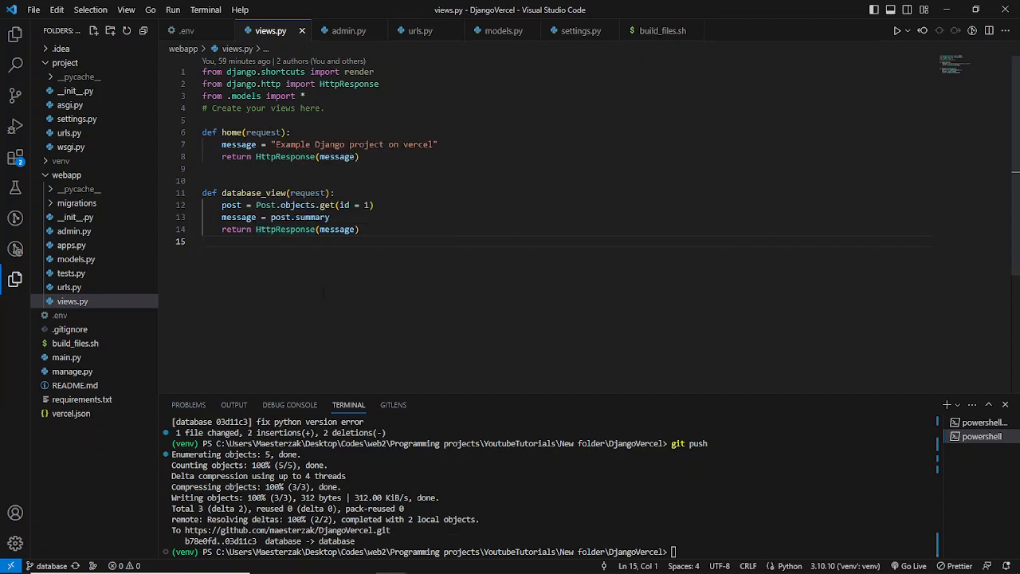
{"action": "key", "text": "Return"}
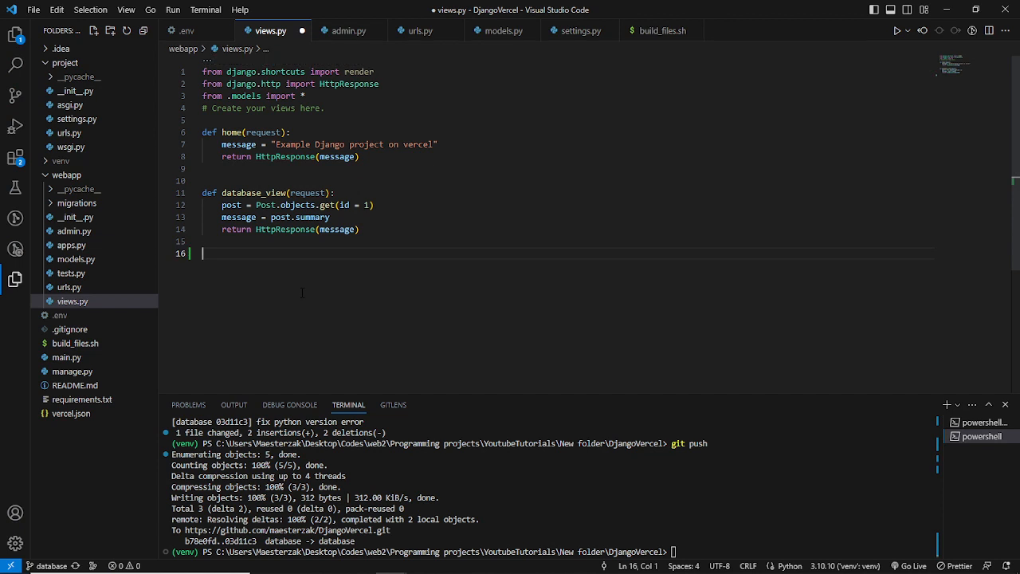
{"action": "mouse_move", "coordinate": [137, 40]}
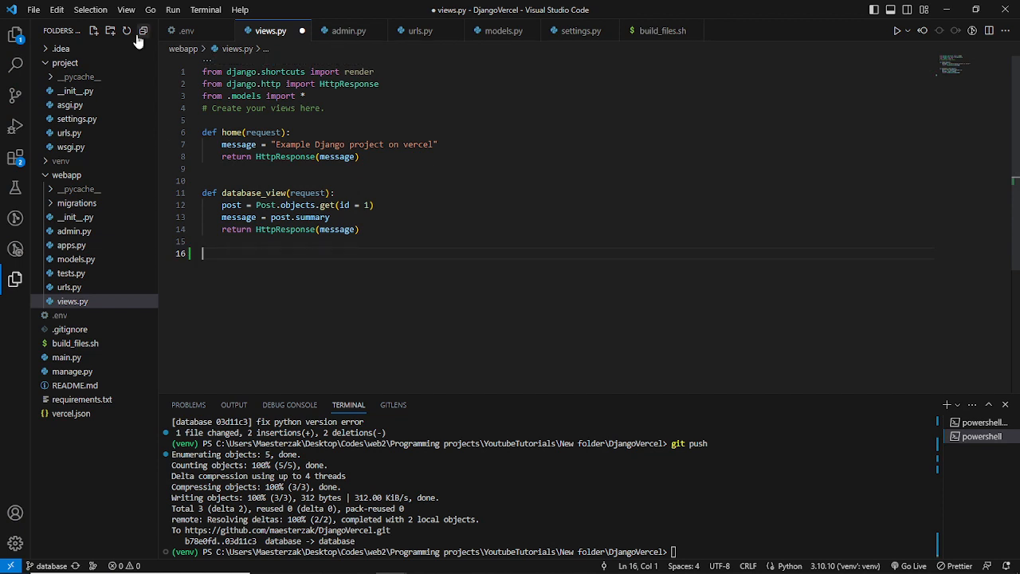
{"action": "left_click", "coordinate": [60, 315]}
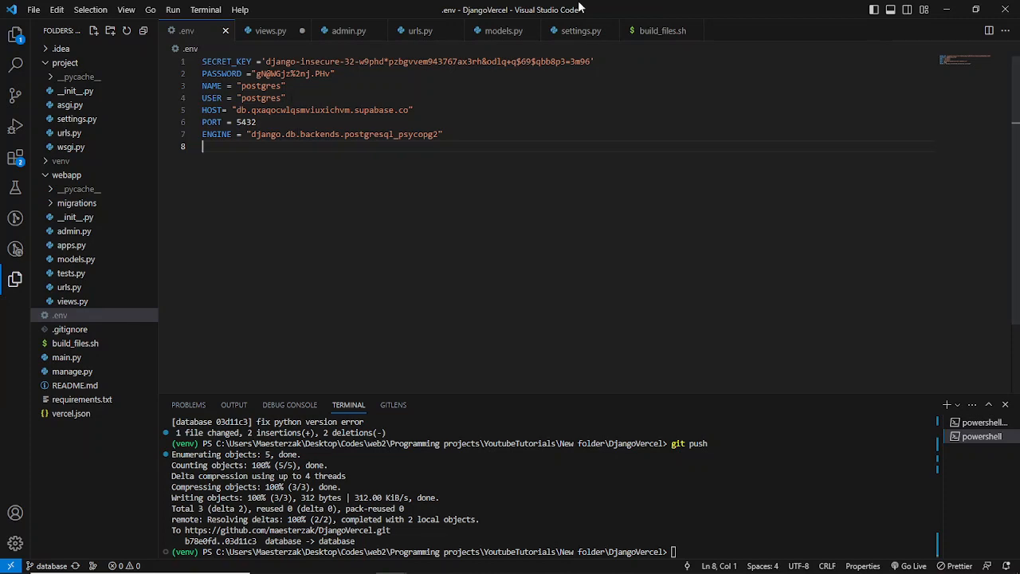
{"action": "left_click", "coordinate": [580, 30]}
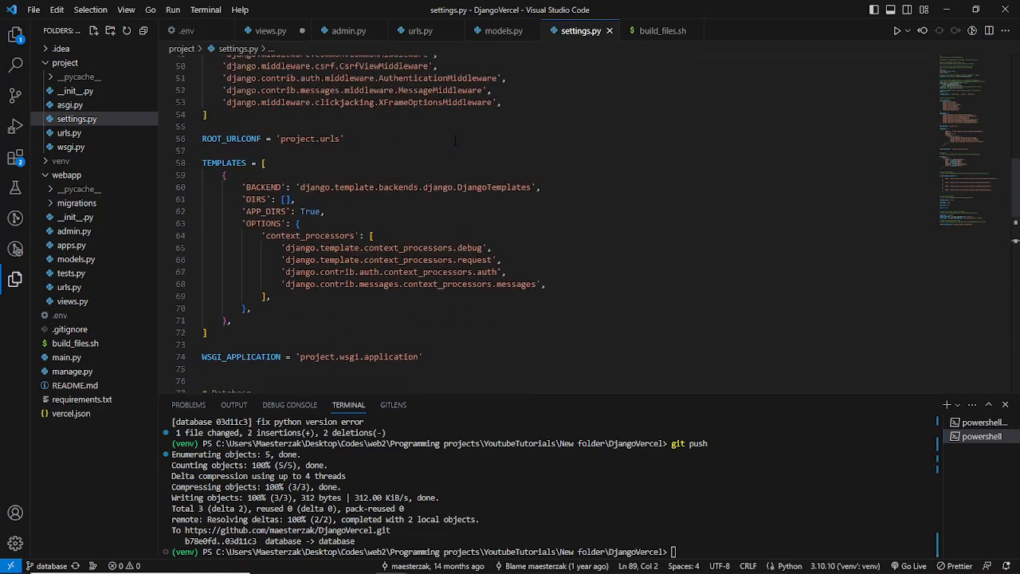
{"action": "scroll", "scroll_direction": "up", "scroll_amount": 3}
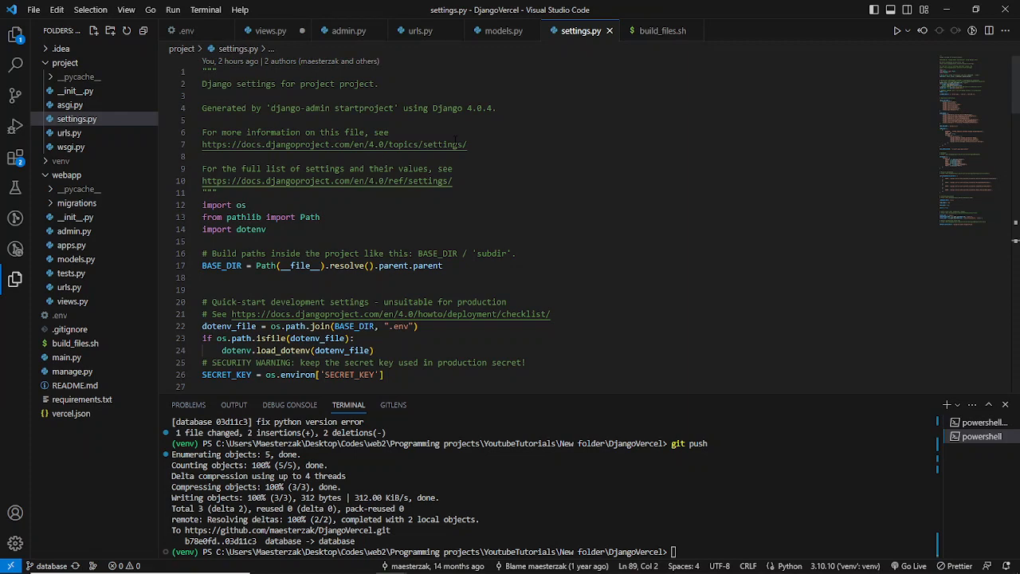
{"action": "scroll", "scroll_direction": "down", "scroll_amount": 3}
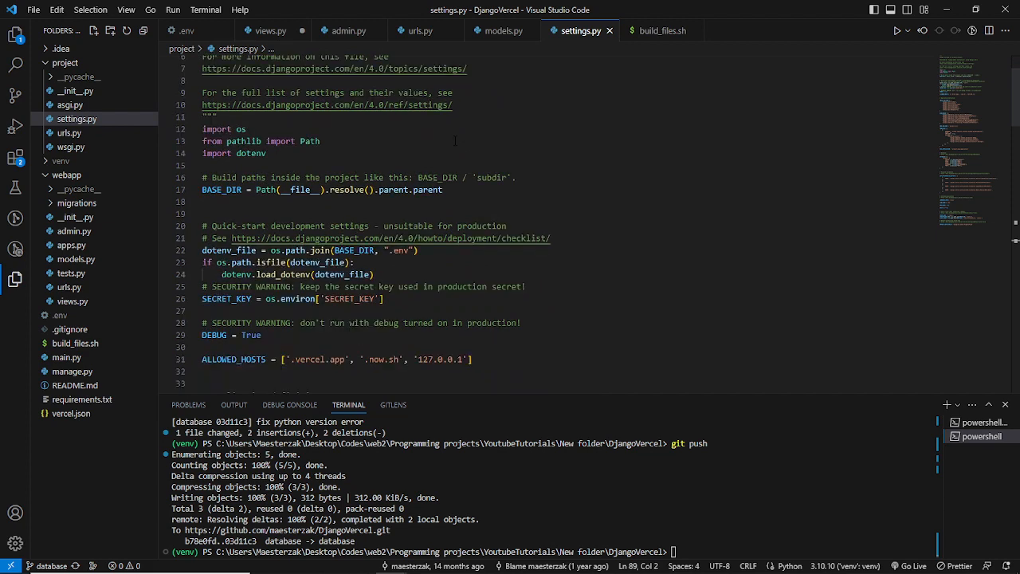
{"action": "scroll", "scroll_direction": "down", "scroll_amount": 3}
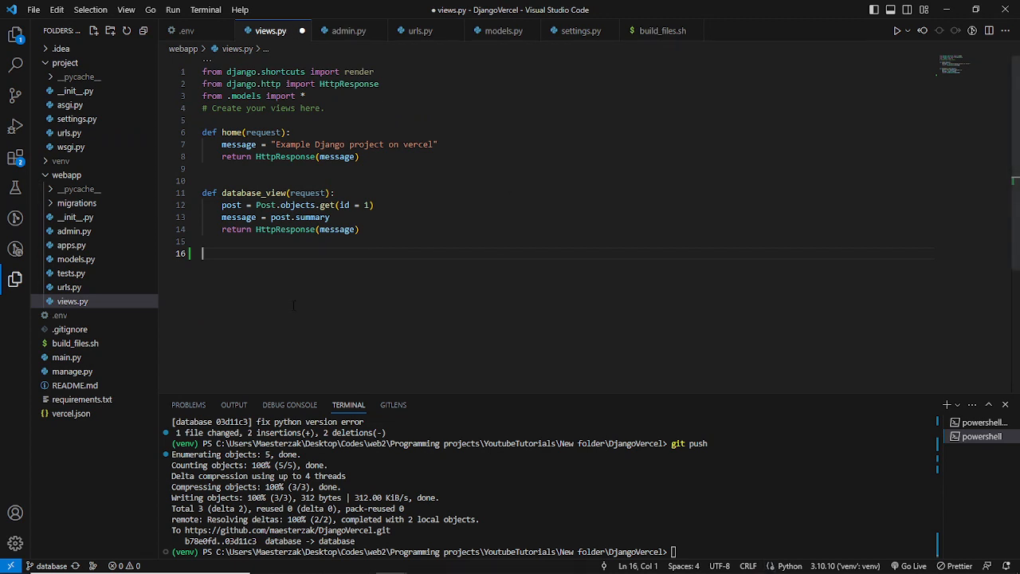
{"action": "mouse_move", "coordinate": [187, 30]}
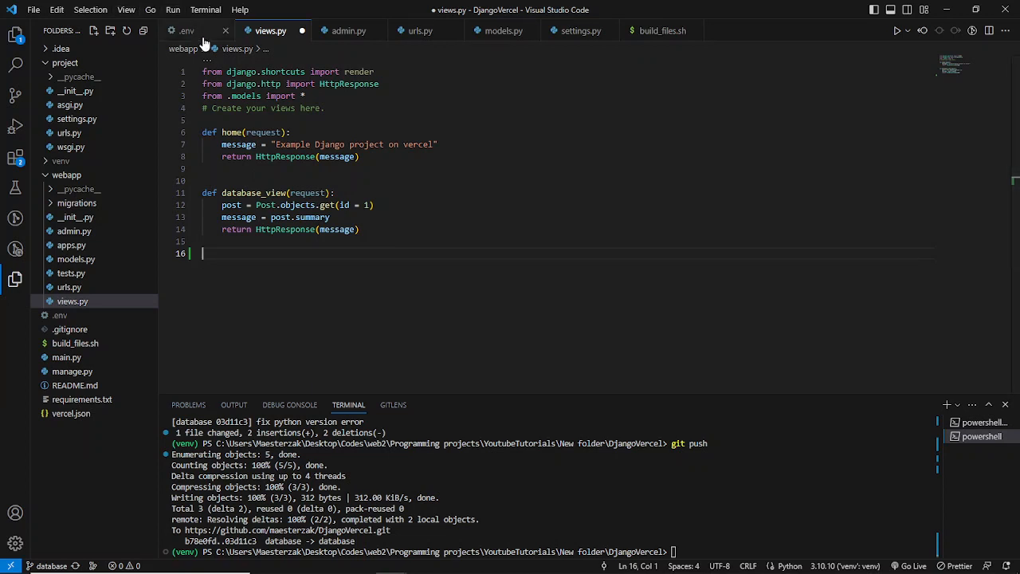
Run python manage.py createsuperuser for admin2 with email and password, bypassing validation with y.
{"action": "left_click", "coordinate": [186, 30]}
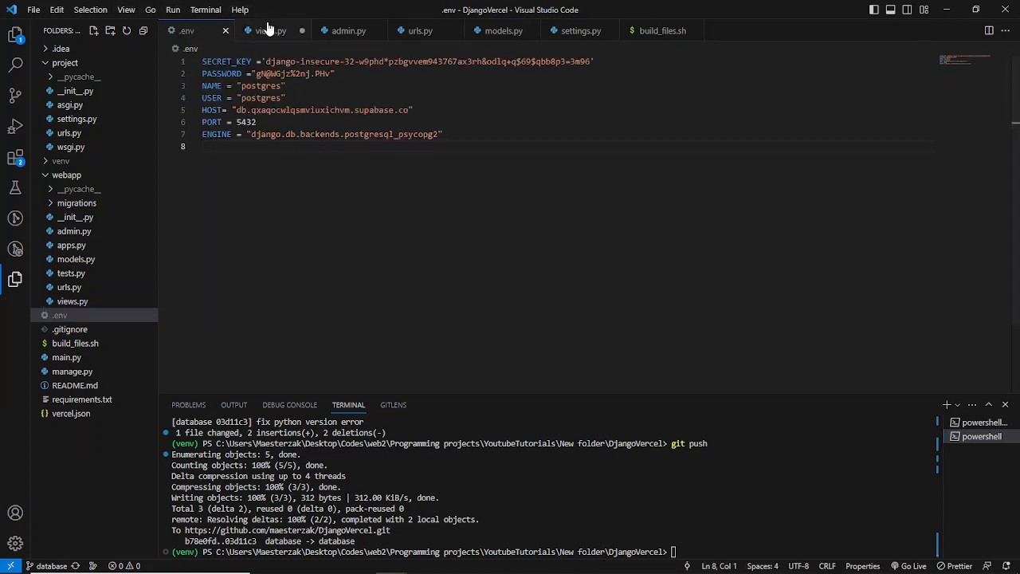
{"action": "left_click", "coordinate": [271, 30]}
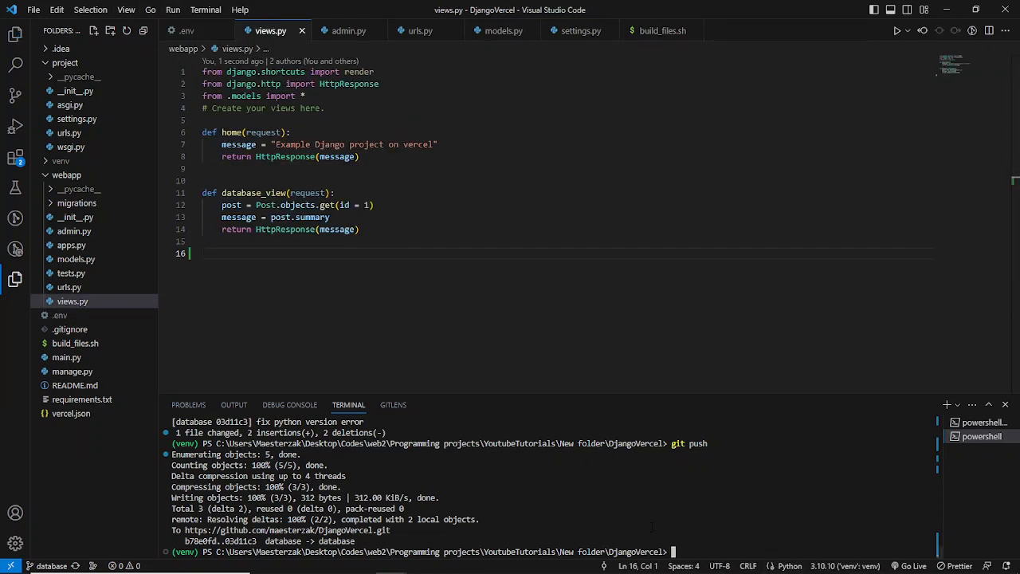
{"action": "type", "text": "python manage.py c"}
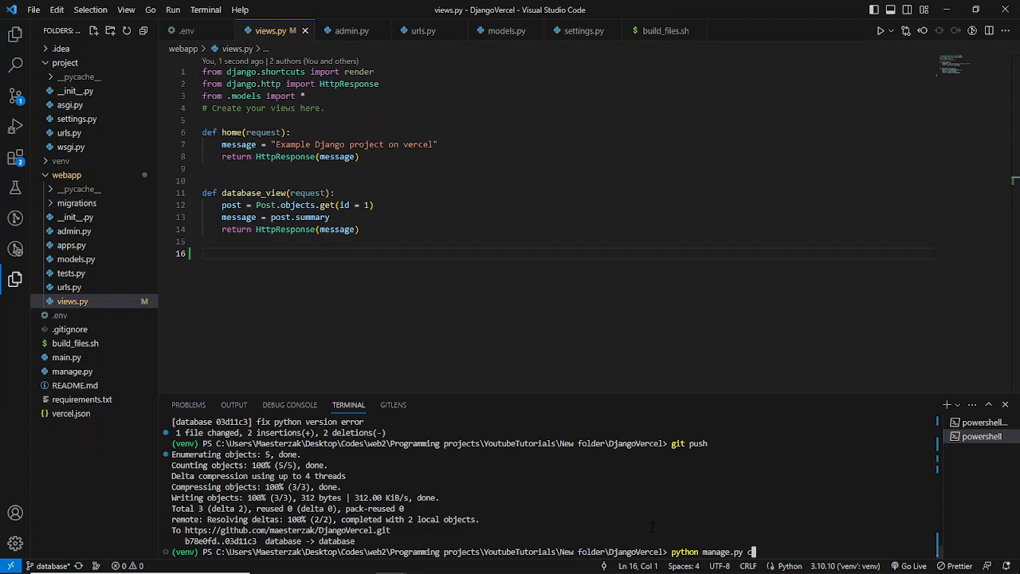
{"action": "type", "text": "reatesuperuser"}
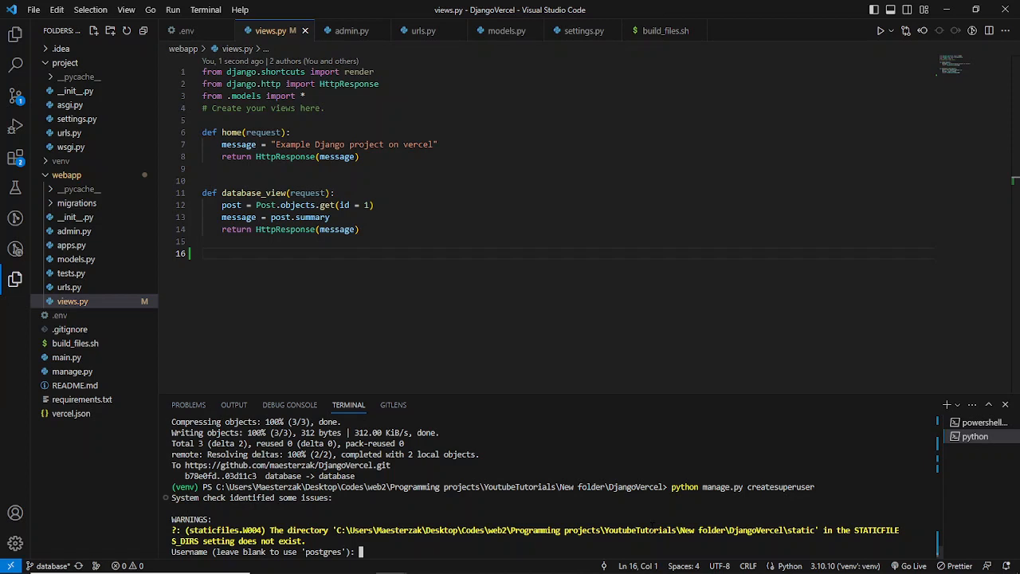
{"action": "type", "text": "admin2"}
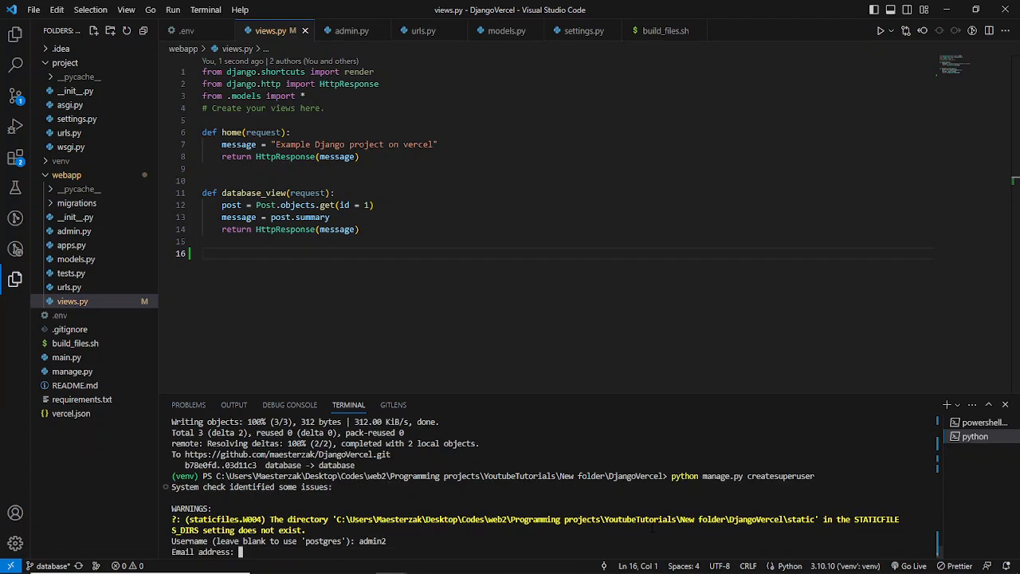
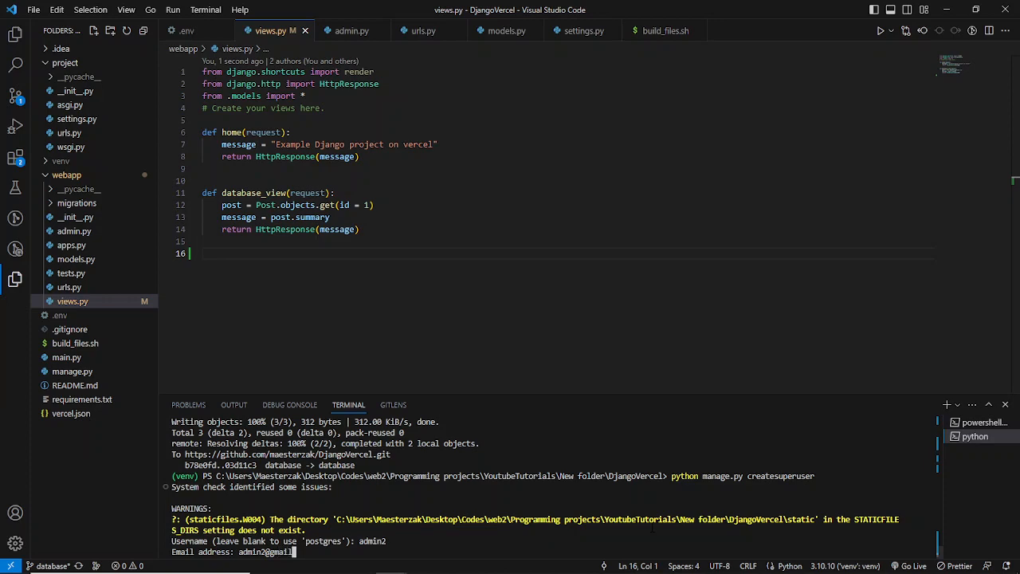
{"action": "key", "text": "Return"}
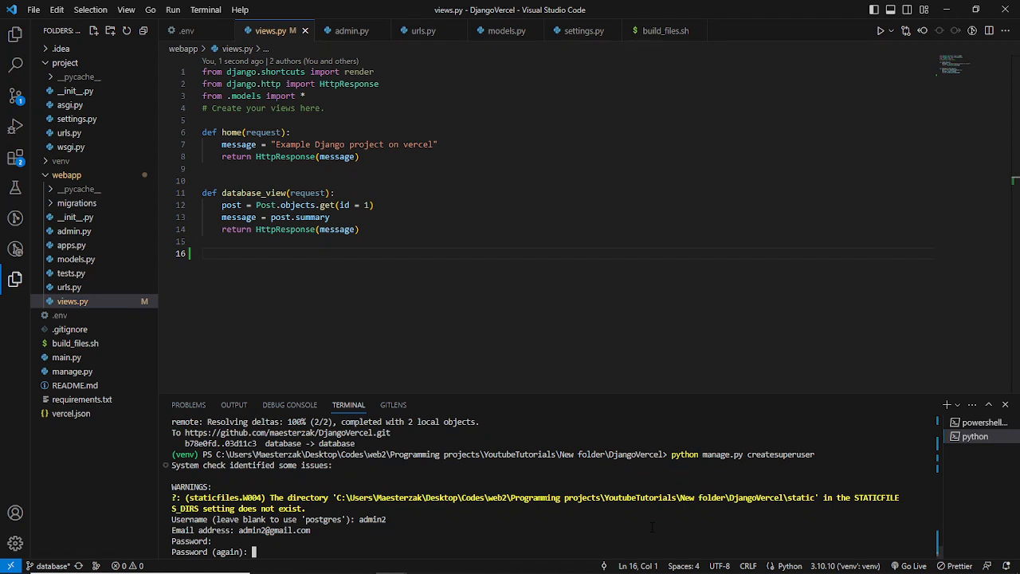
{"action": "key", "text": "Return"}
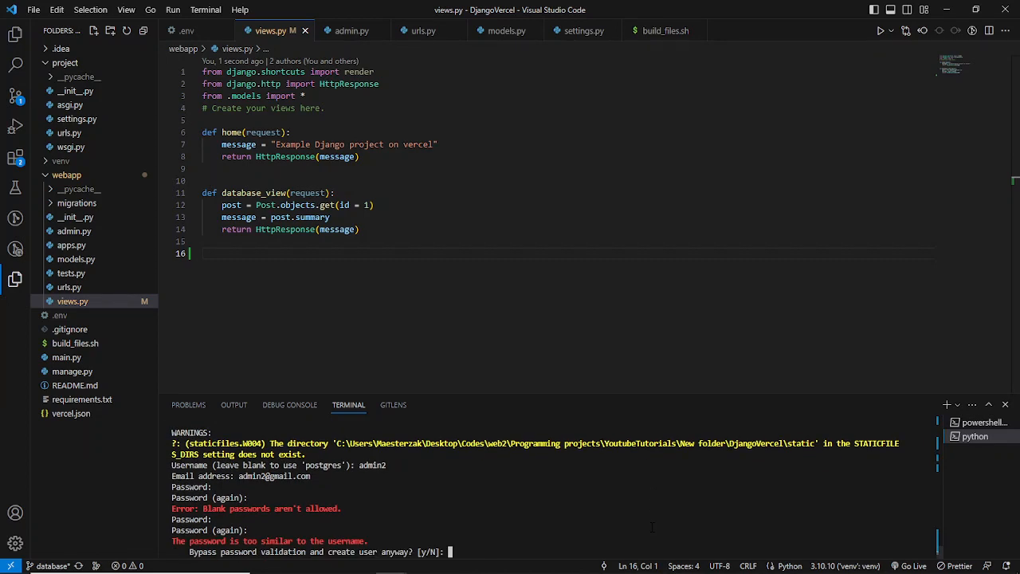
{"action": "type", "text": "y"}
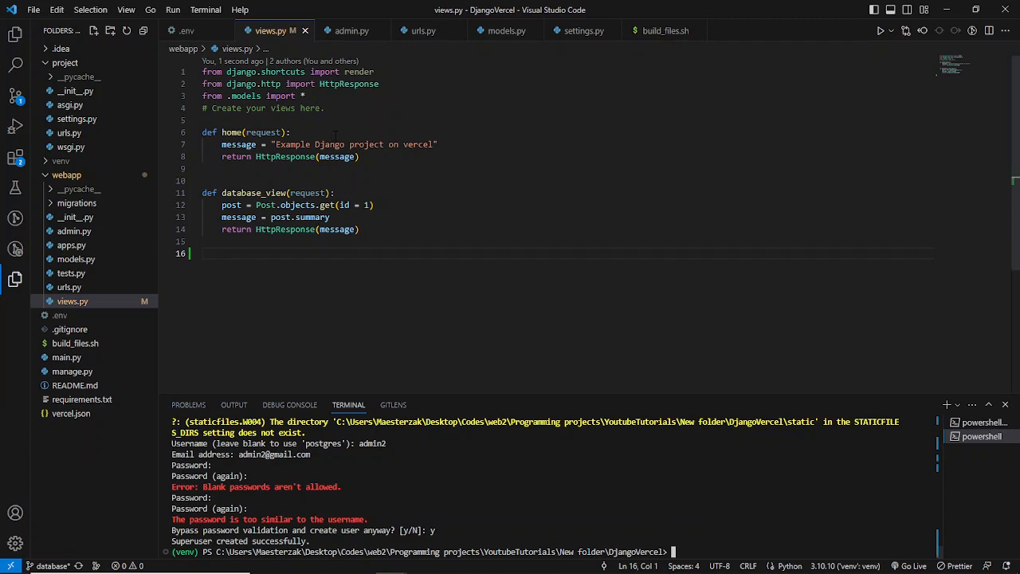
{"action": "mouse_move", "coordinate": [70, 330]}
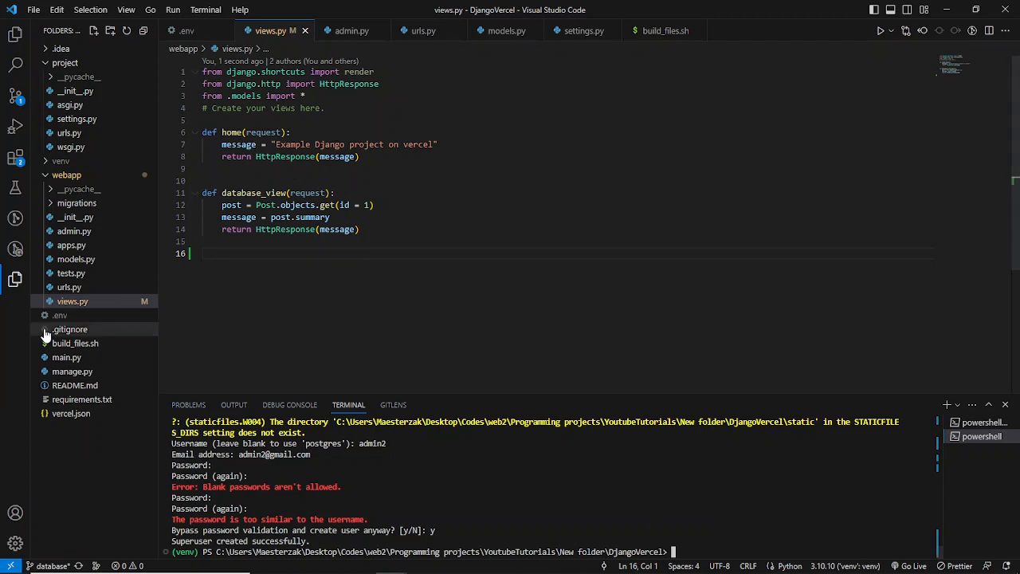
Glance at .env, then load the Vercel site's admin/ URL in Chrome.
{"action": "left_click", "coordinate": [59, 315]}
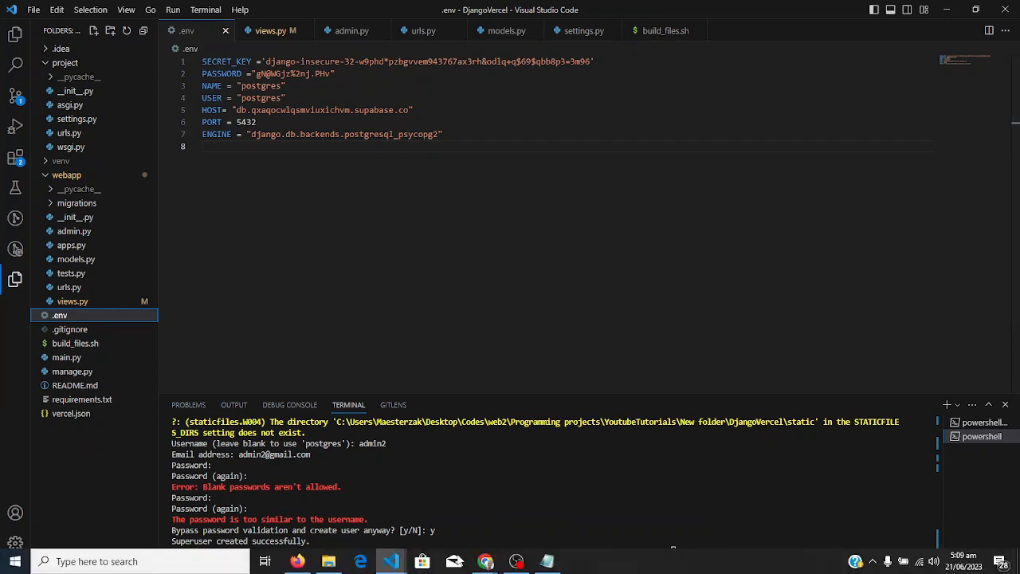
{"action": "left_click", "coordinate": [485, 561]}
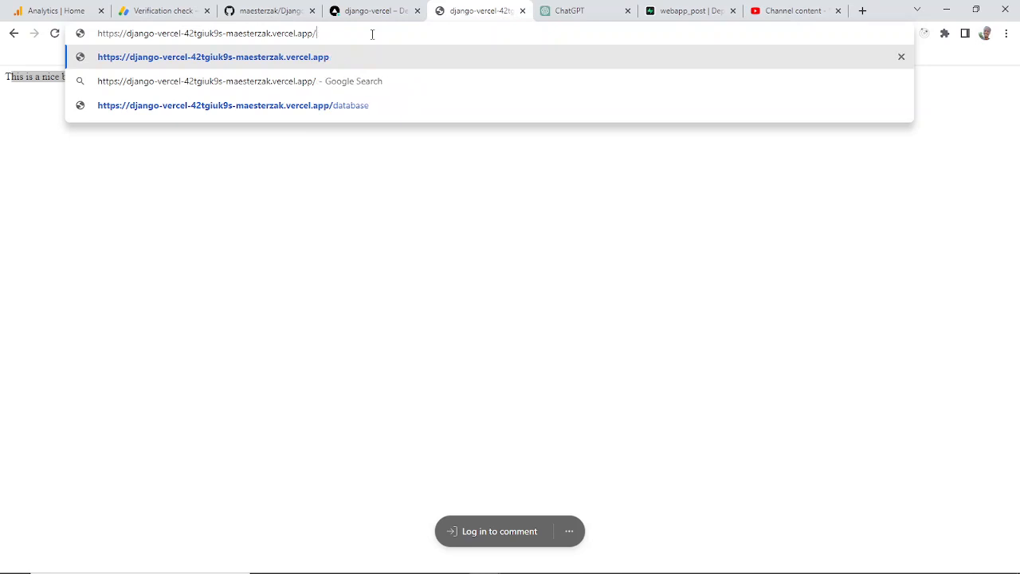
{"action": "type", "text": "admin/login/?next=%2Fadmin%2F"}
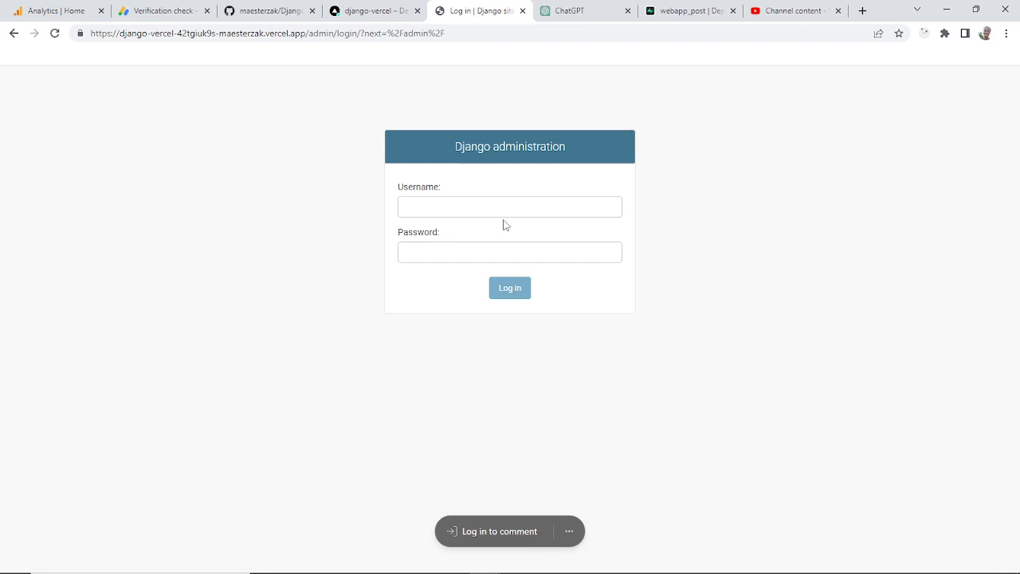
{"action": "mouse_move", "coordinate": [135, 60]}
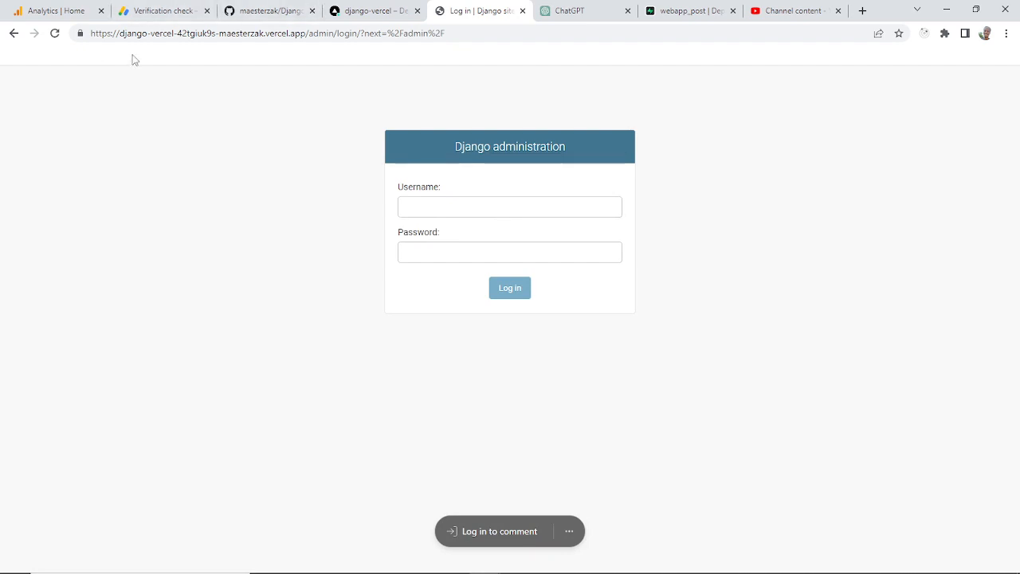
Log in to the Django admin as admin2 and view the Users list with two accounts.
{"action": "left_click", "coordinate": [510, 207]}
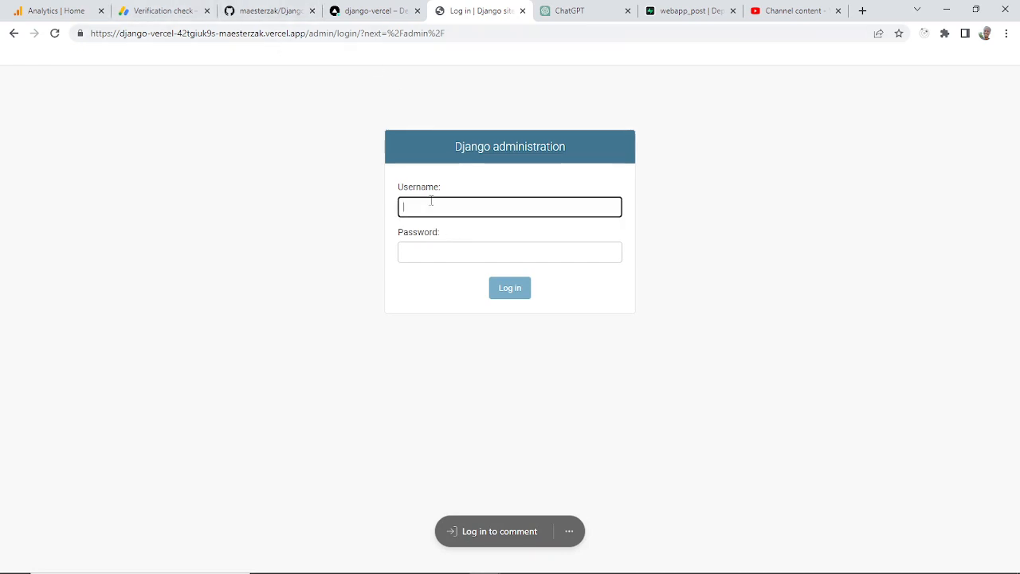
{"action": "type", "text": "admin2"}
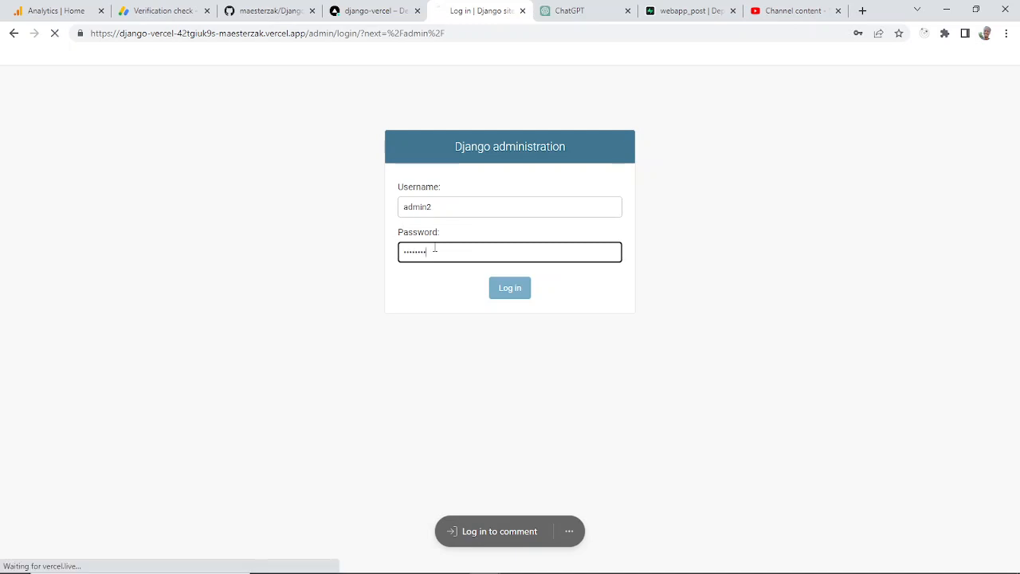
{"action": "left_click", "coordinate": [509, 287]}
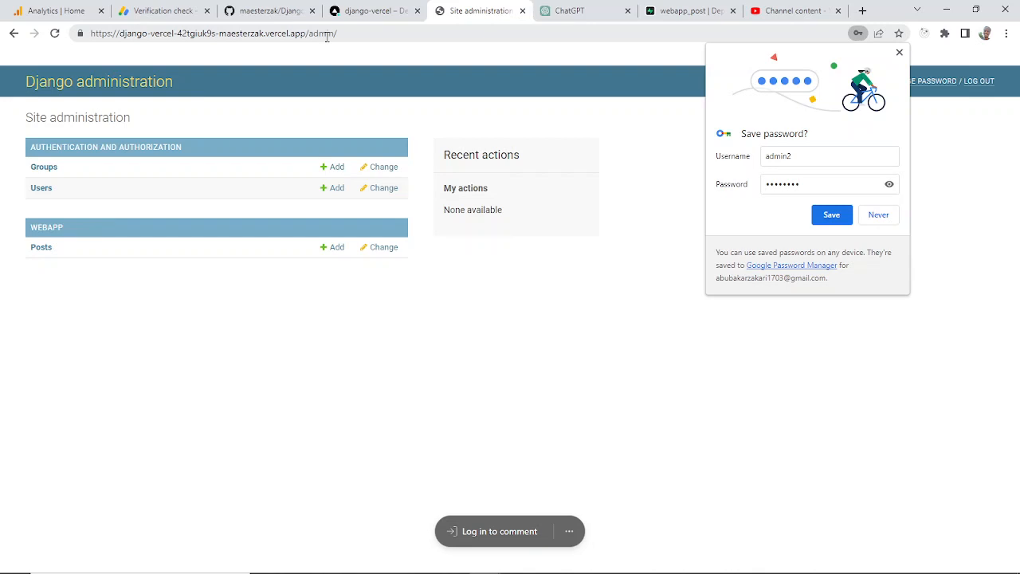
{"action": "mouse_move", "coordinate": [78, 181]}
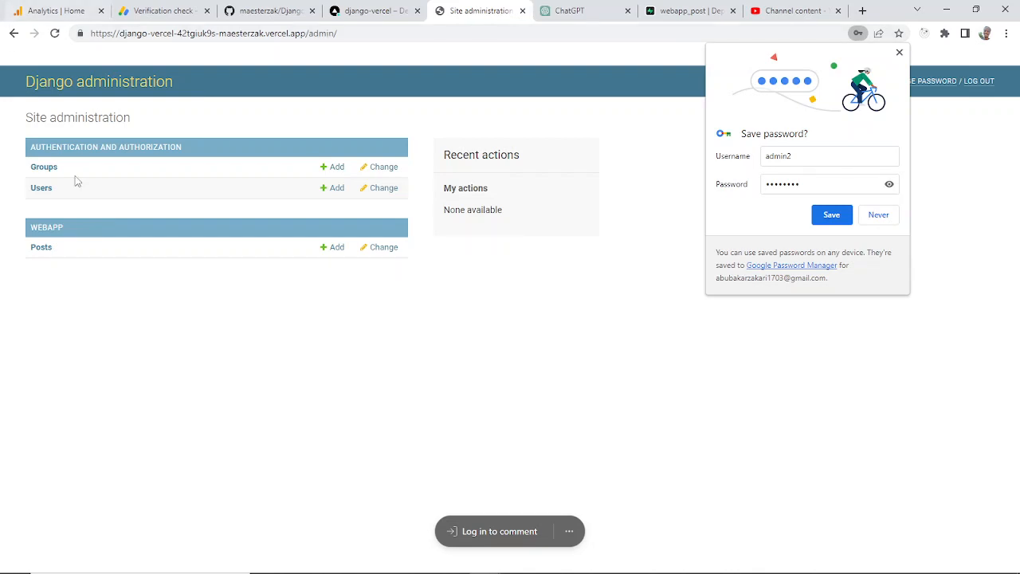
{"action": "left_click", "coordinate": [40, 187]}
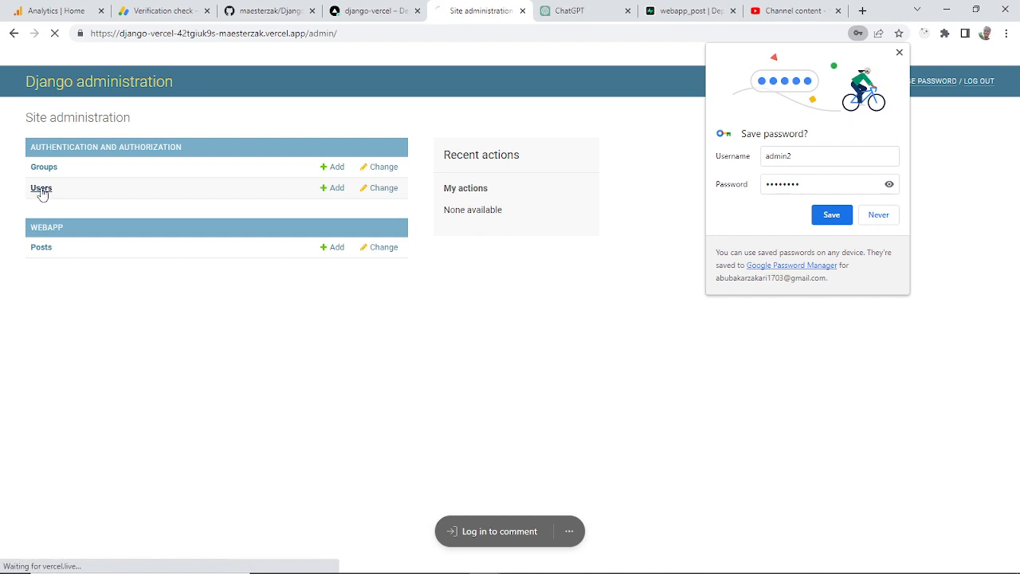
{"action": "left_click", "coordinate": [40, 188]}
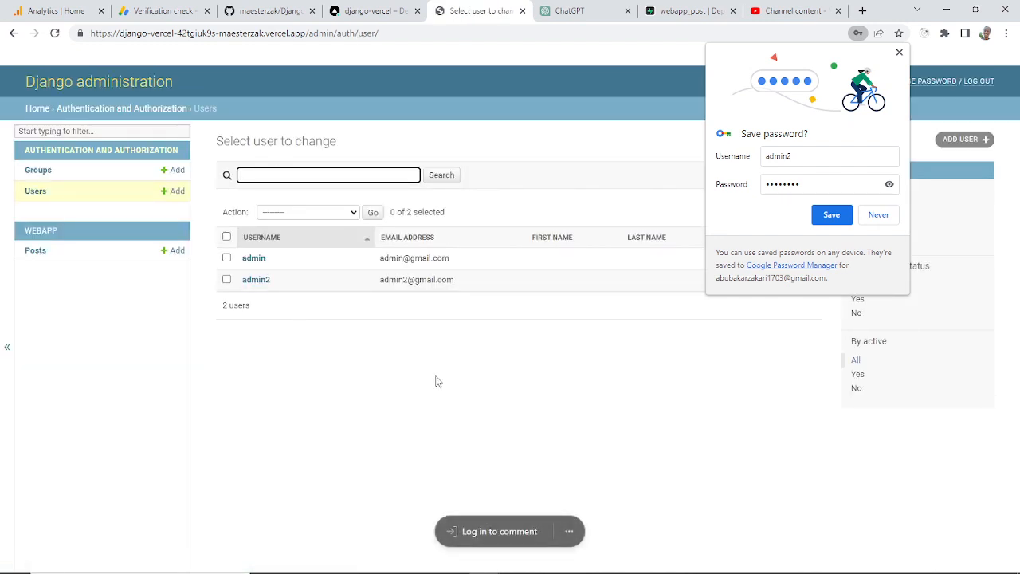
{"action": "mouse_move", "coordinate": [390, 562]}
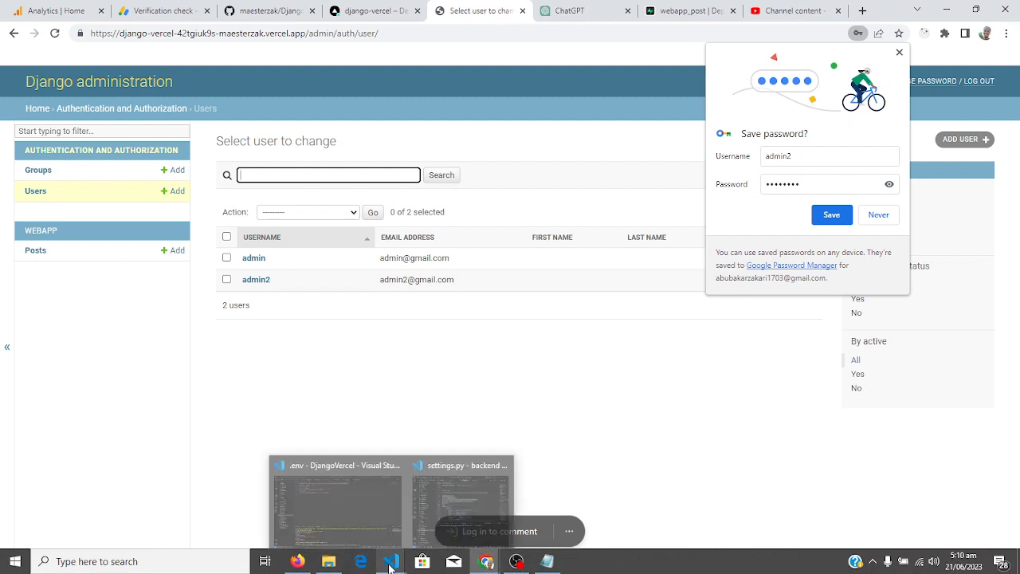
{"action": "mouse_move", "coordinate": [431, 426]}
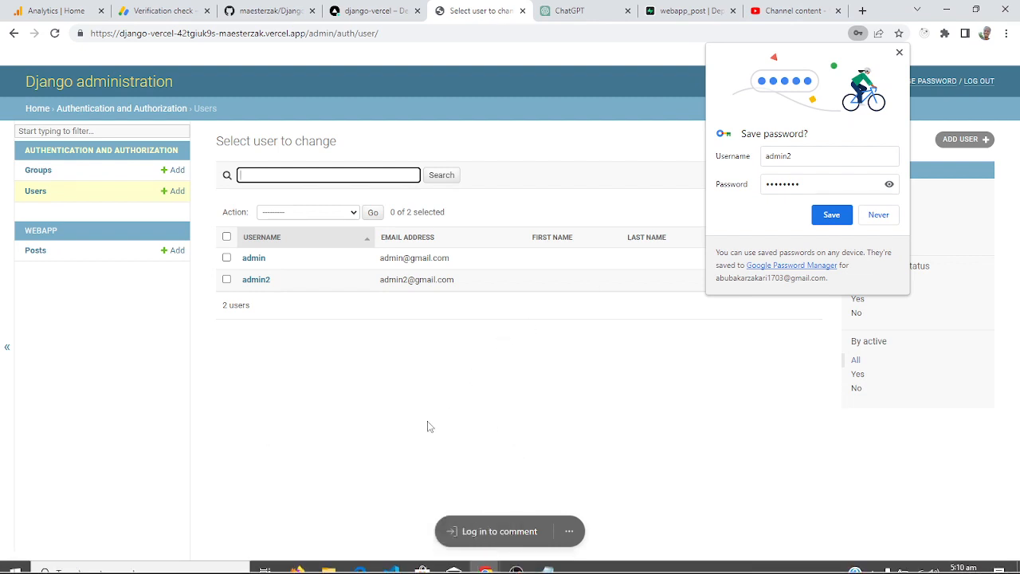